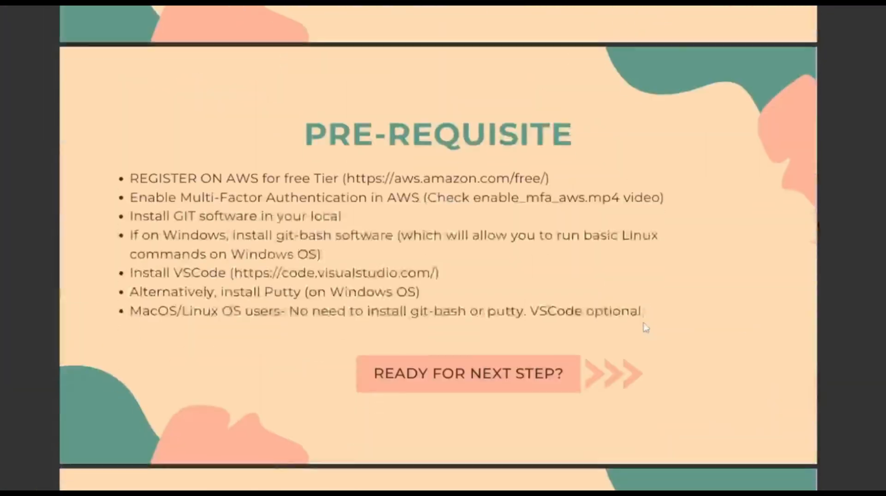
Step: Advance to the Quick RDS Setup Guide slide covering Postgres on a free-tier db.t3.micro node
{"action": "left_click", "coordinate": [468, 373]}
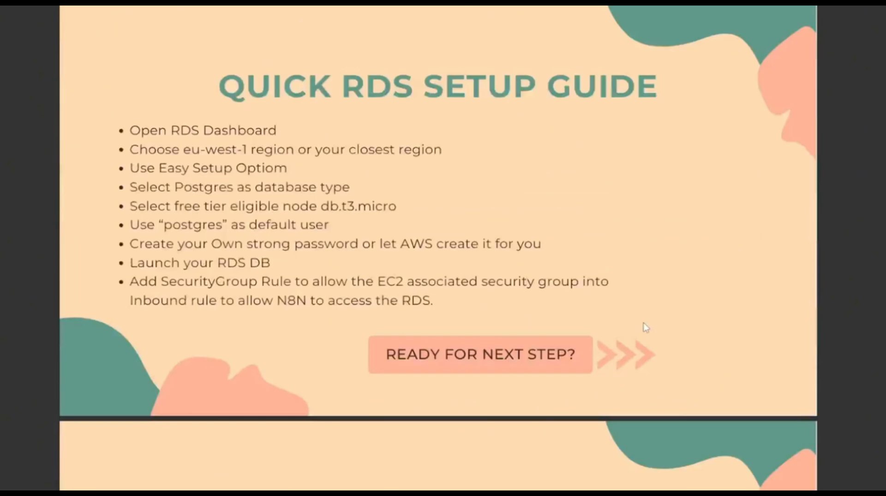